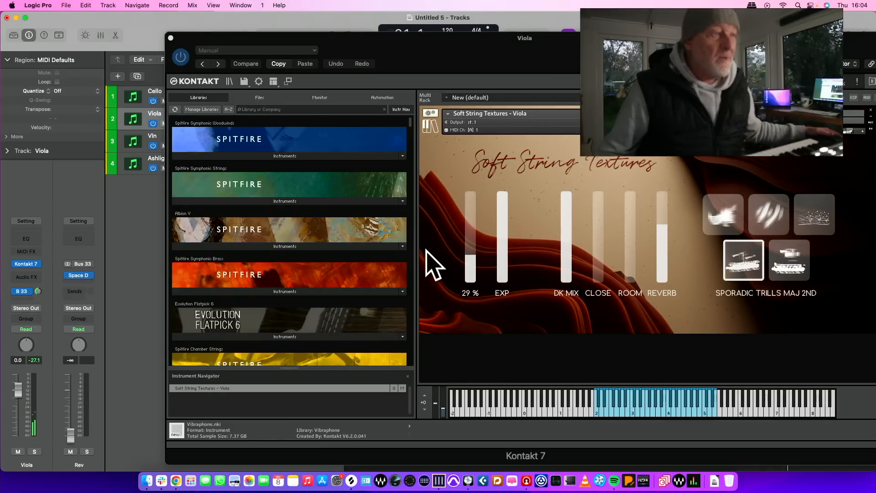
- Audition Harmonic Whistles and Staggered Tremolo, then settle on the Soft String Spurs articulation
left_click(813, 215)
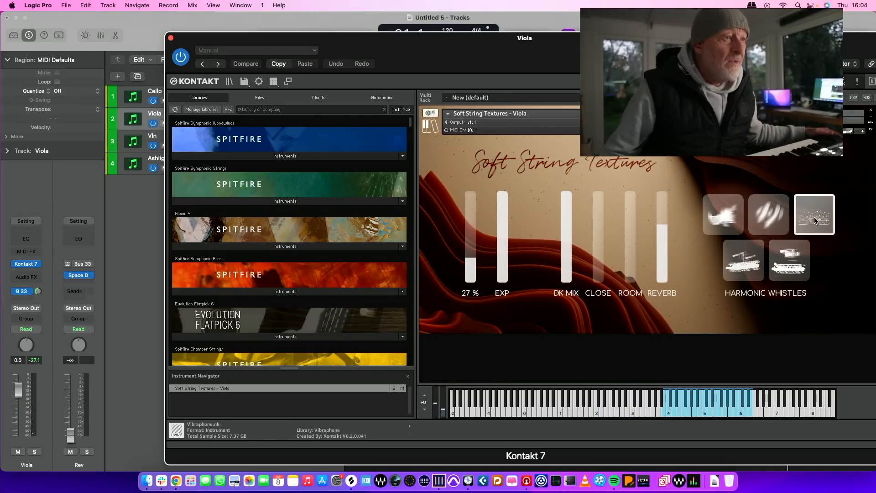
left_click(767, 214)
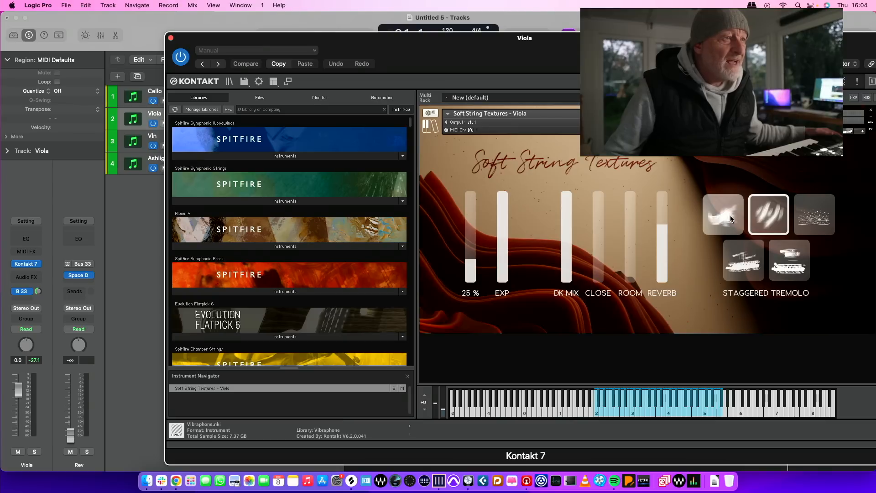
left_click(721, 214)
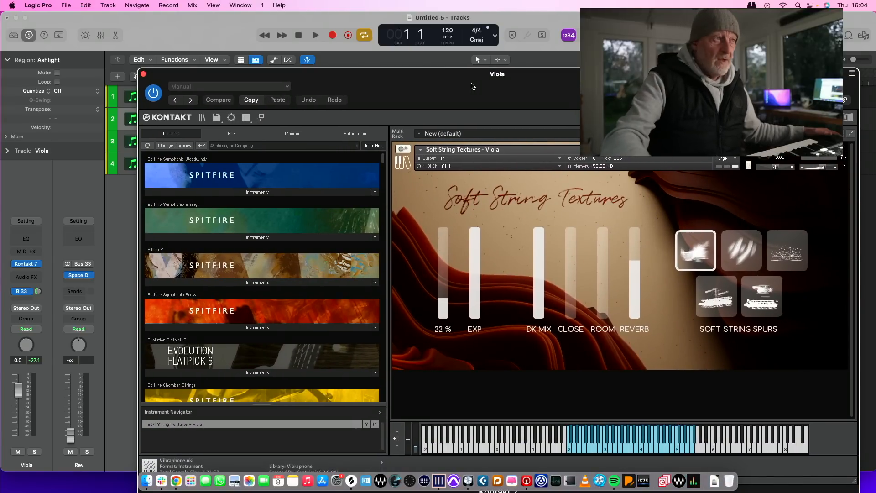
- Play the project, then close the Viola's Kontakt window to show the Viola and Ashlight regions
left_click(315, 35)
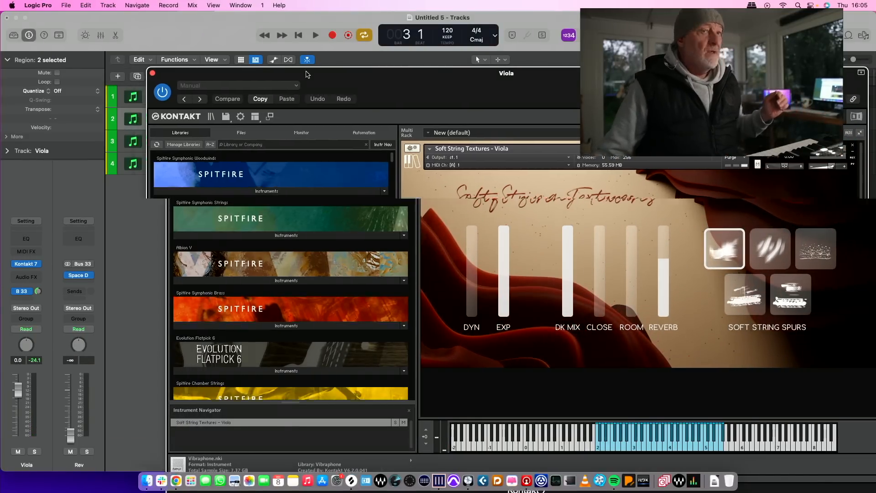
left_click(153, 73)
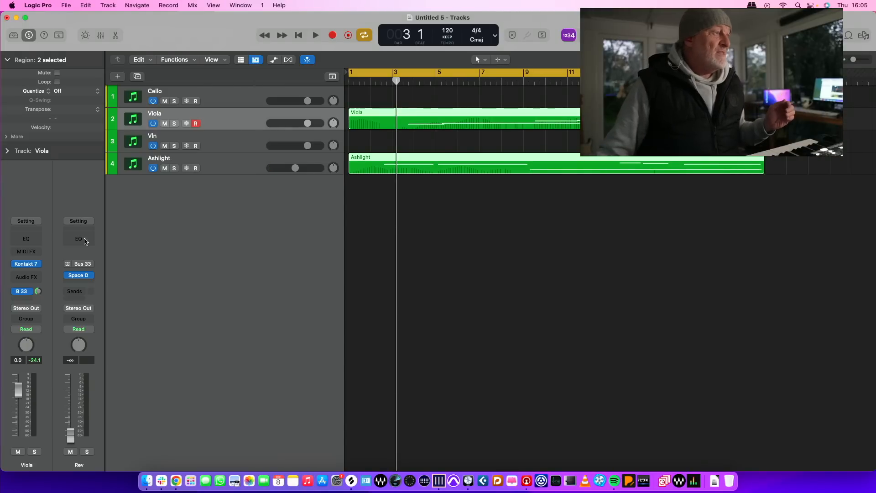
- Set the Rev bus Space Designer to the Factory Default synthesized IR with dry muted, then close it
left_click(79, 275)
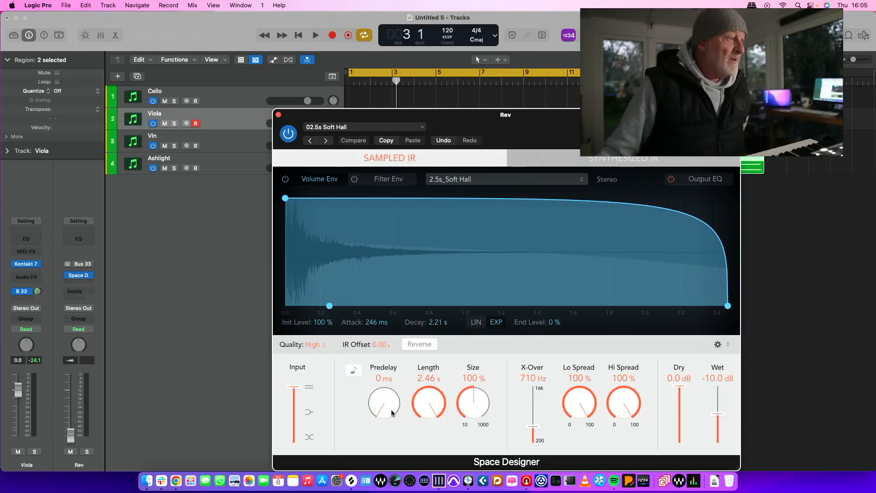
mouse_move(358, 185)
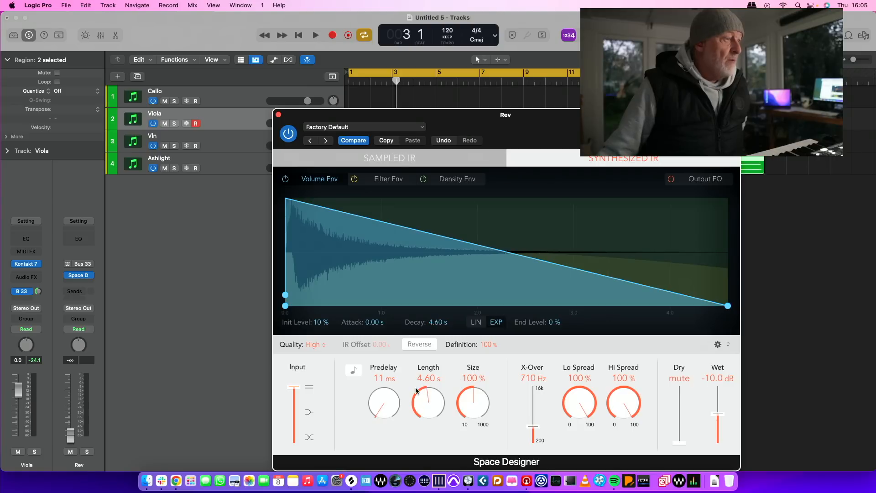
left_click(278, 115)
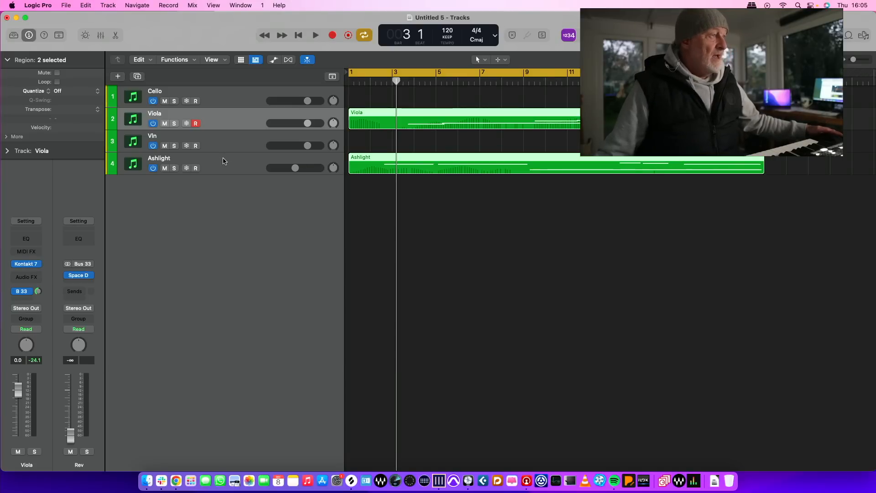
- Show the Mixer with every channel strip and start playback to reopen the Rev bus reverb
left_click(101, 35)
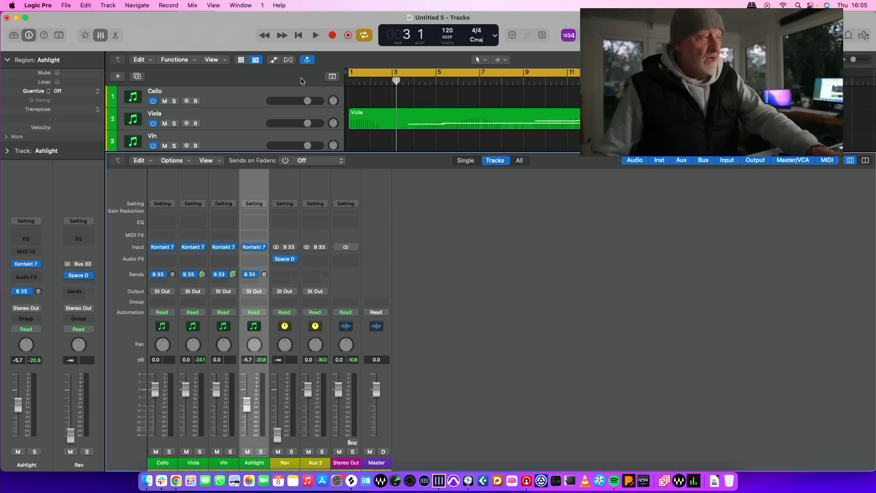
left_click(315, 34)
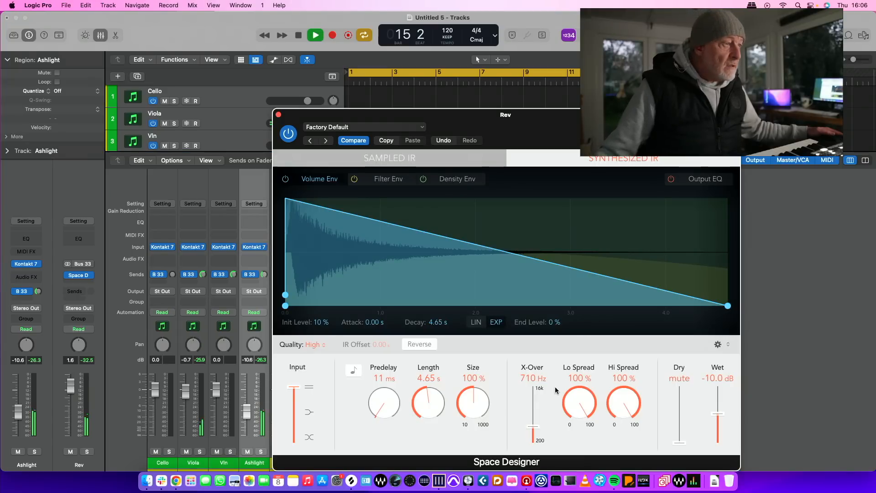
mouse_move(155, 260)
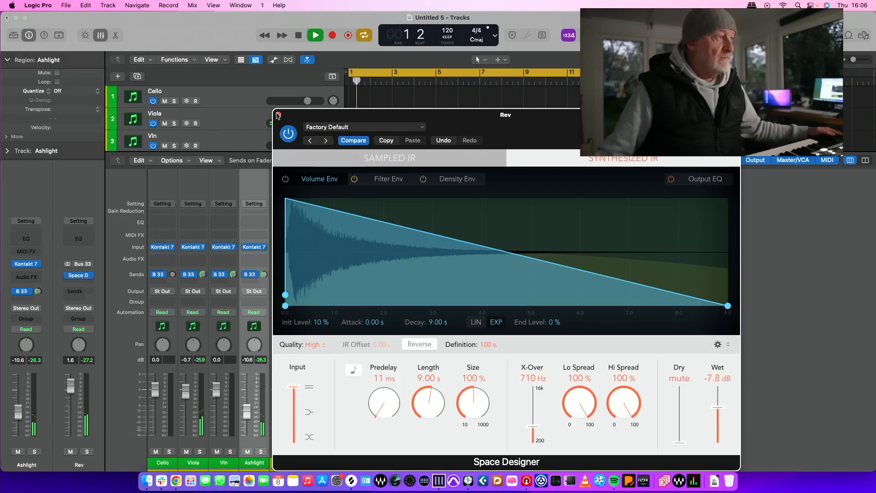
- Set the Rev reverb Length to 9.00 s and Wet to -7.8 dB, then close the window
left_click(277, 116)
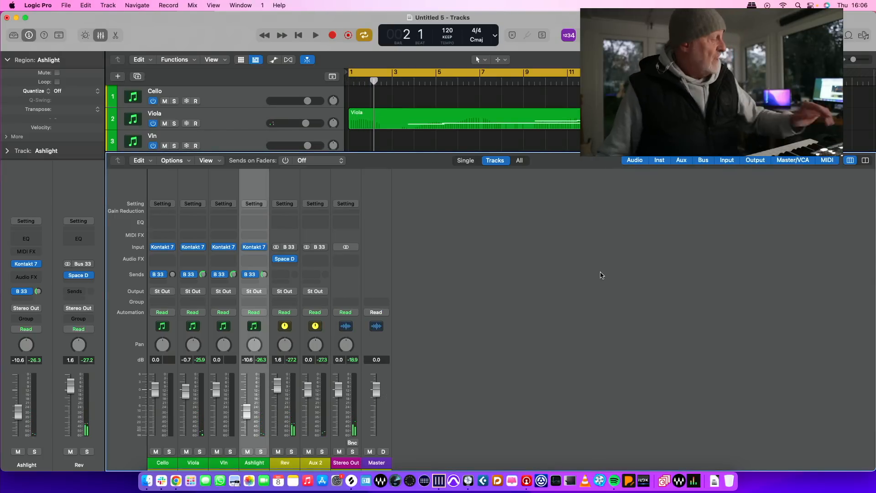